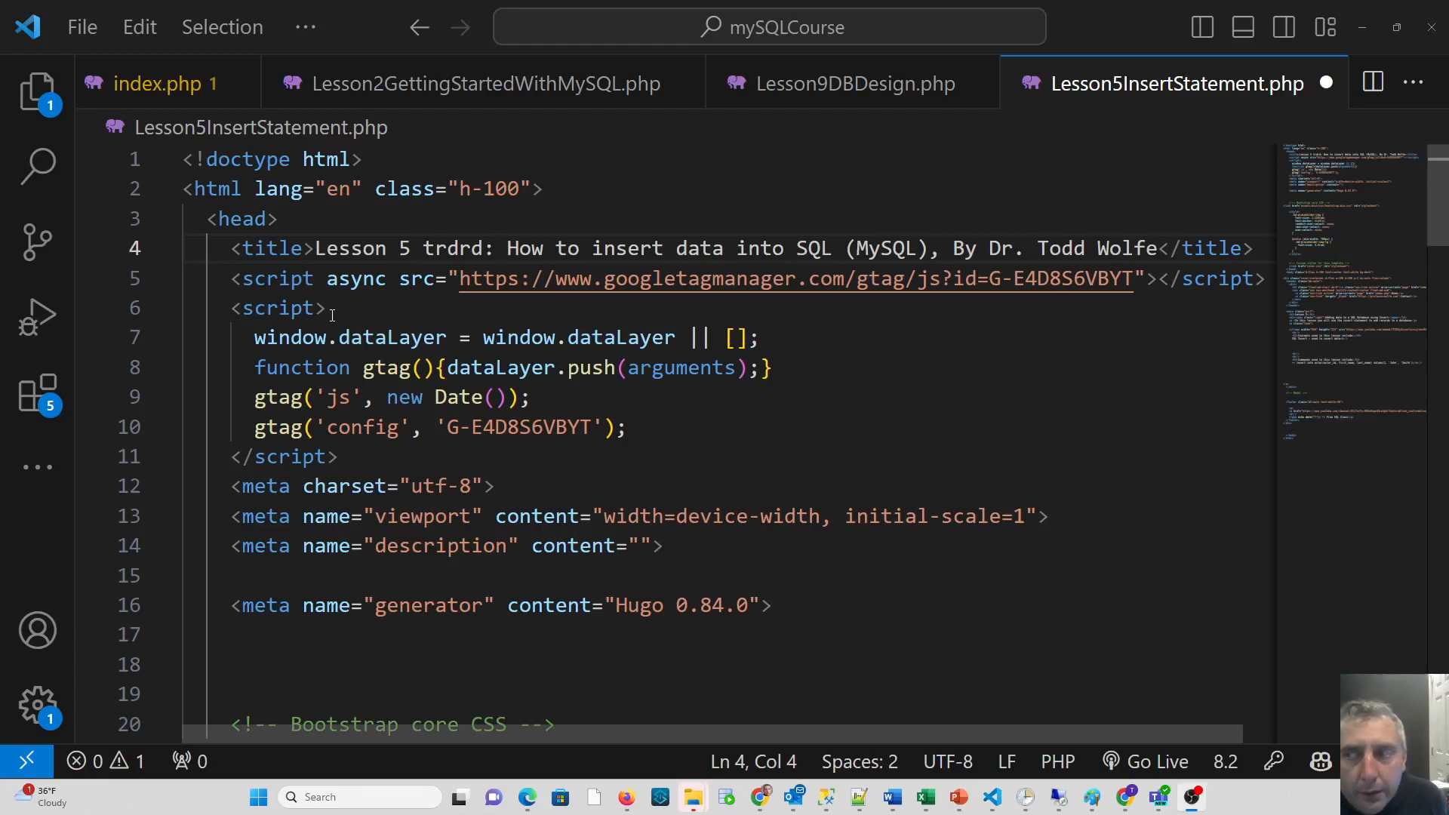
mouse_move(282, 279)
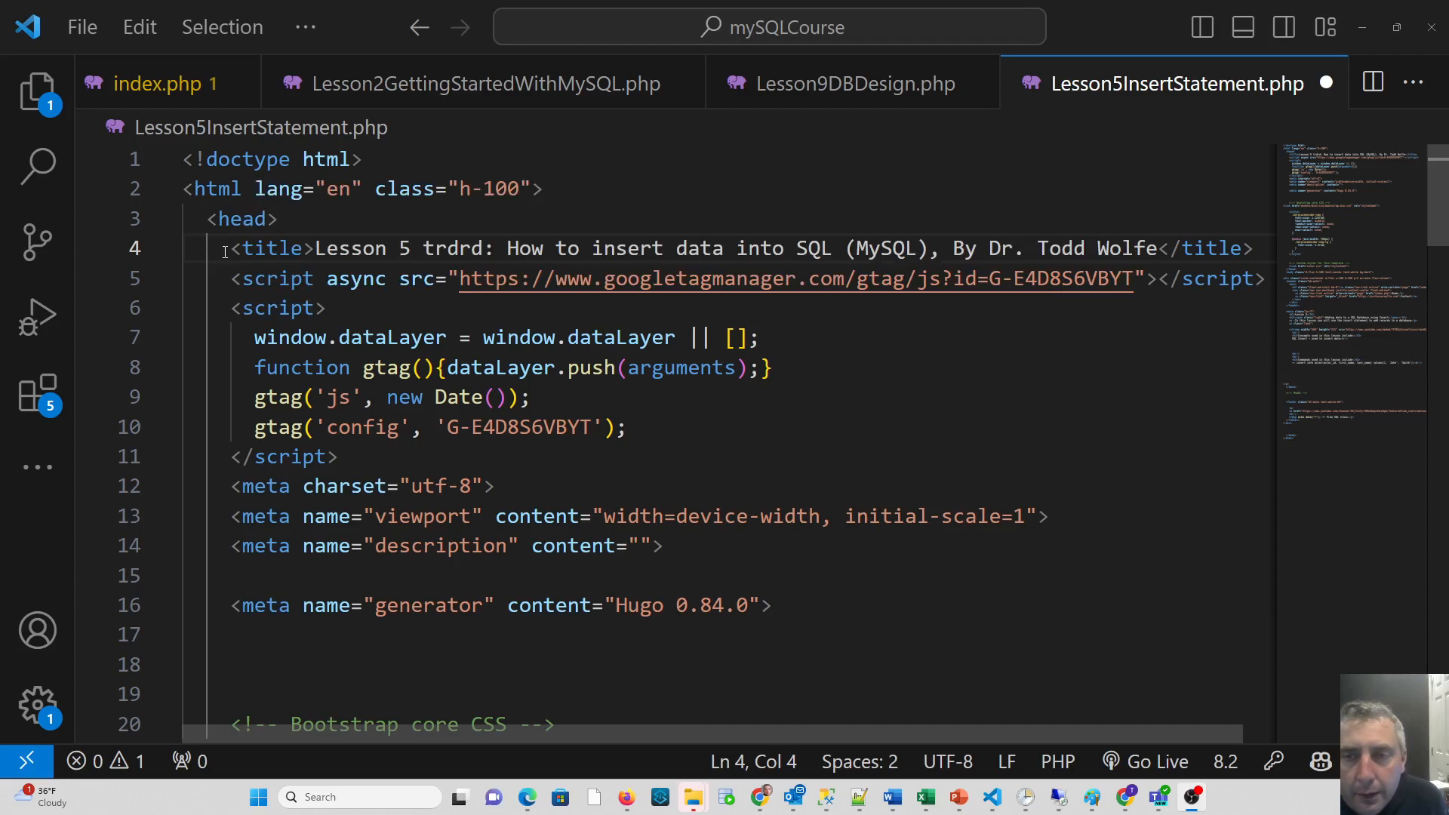
- Duplicate 'font-size: 1.125rem;' into the .bd-placeholder-img-lg media query rule via copy-without-selection and paste
click(231, 247)
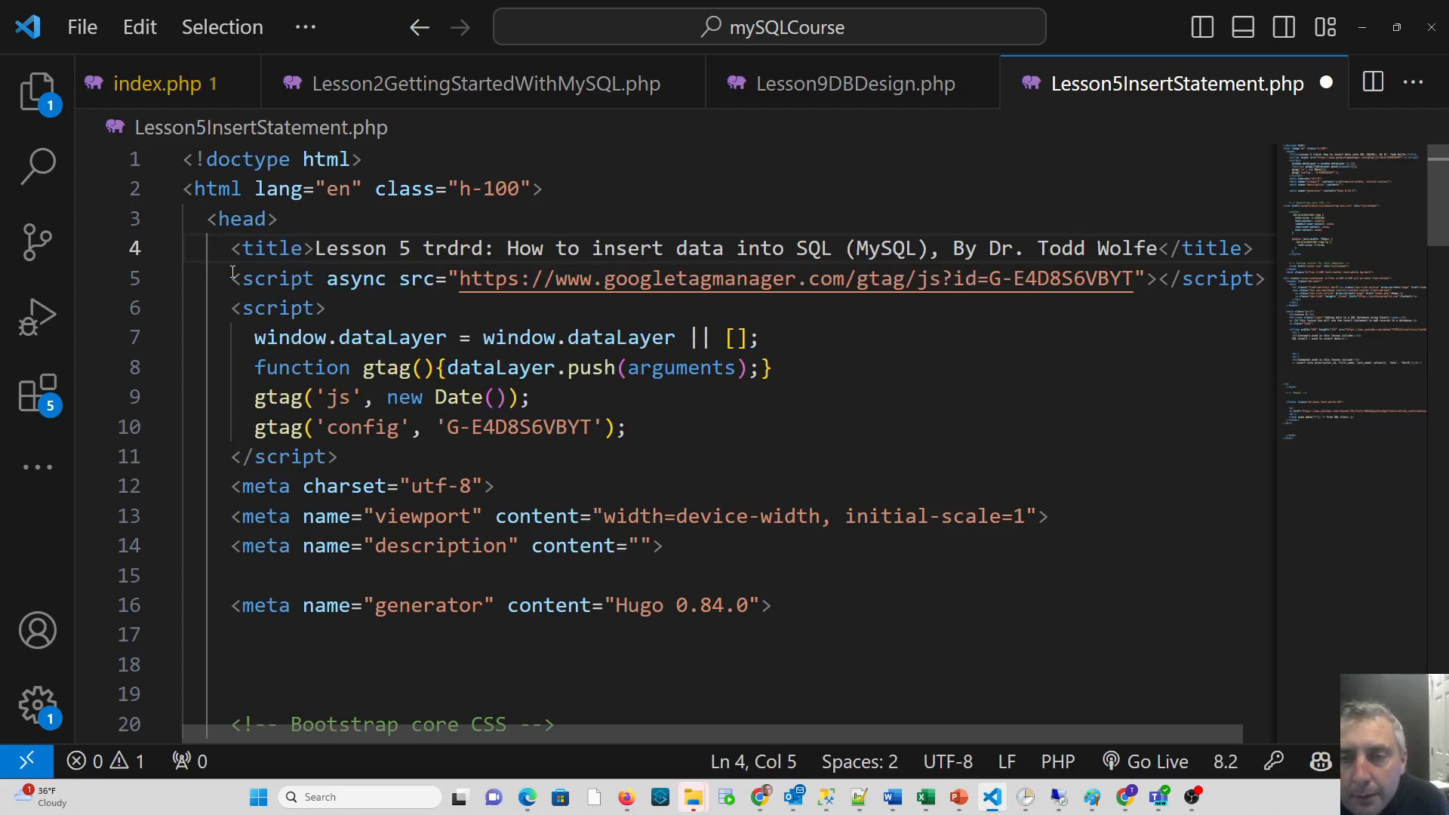
mouse_move(275, 278)
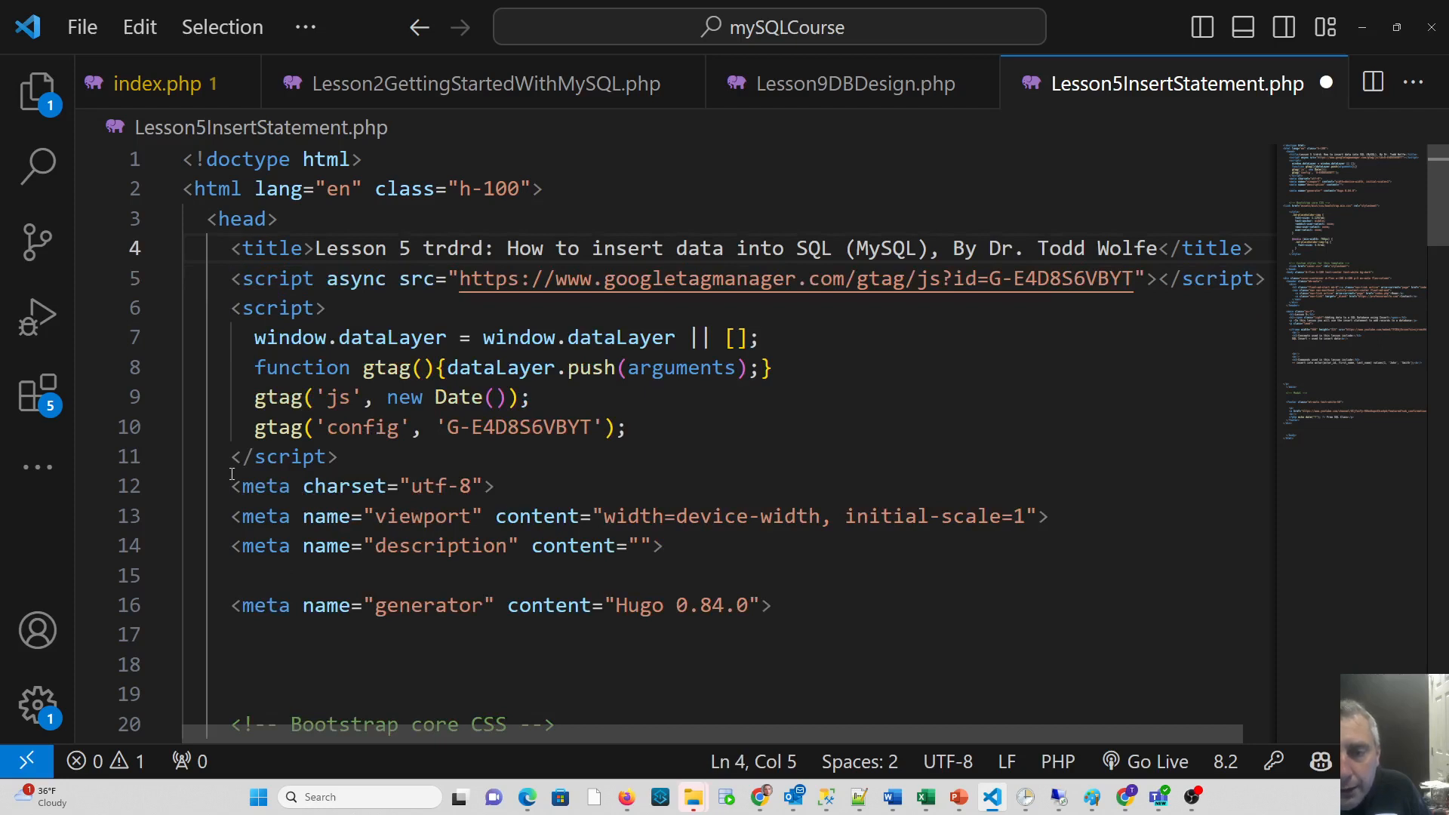
click(234, 486)
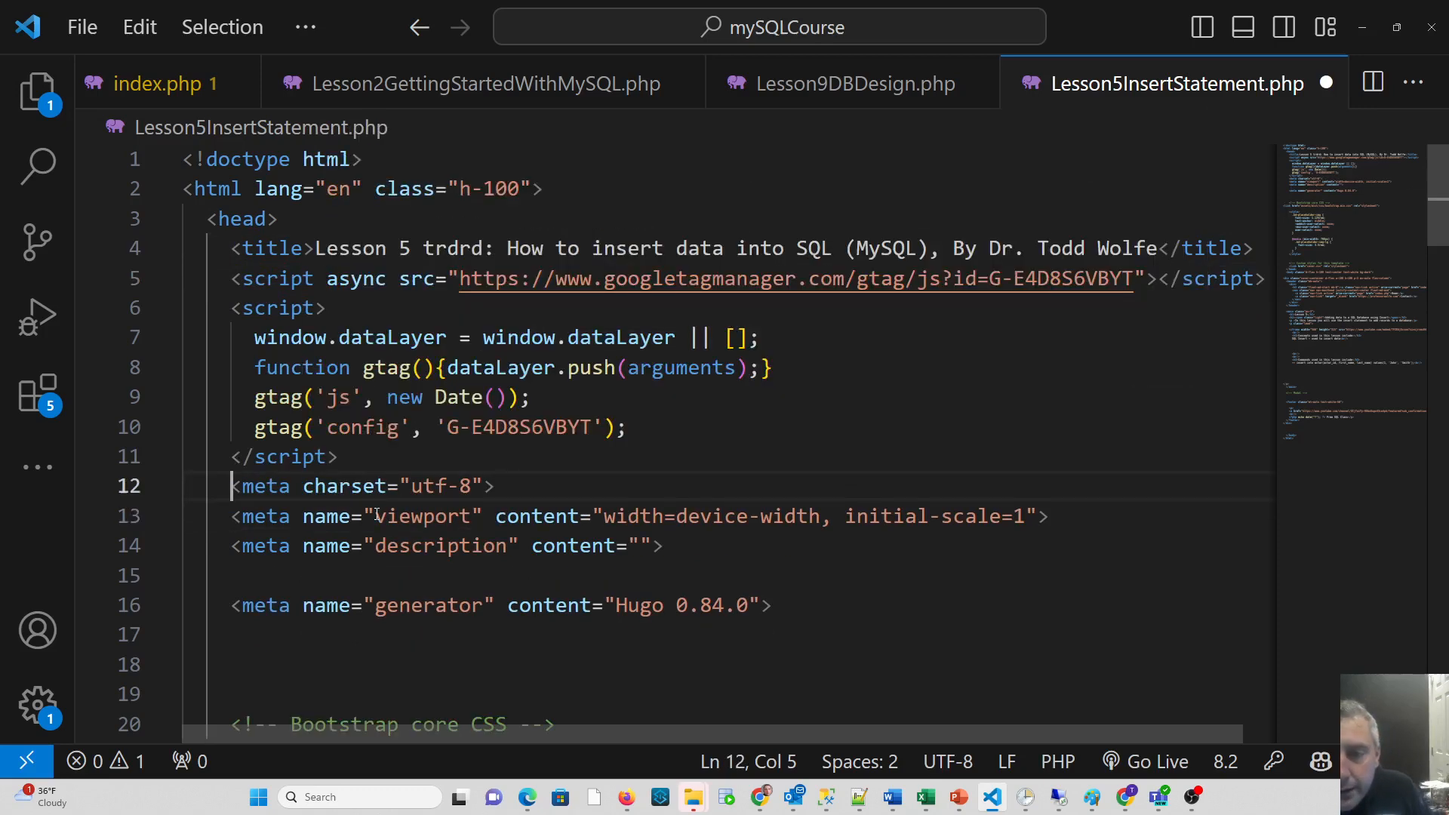
mouse_move(231, 548)
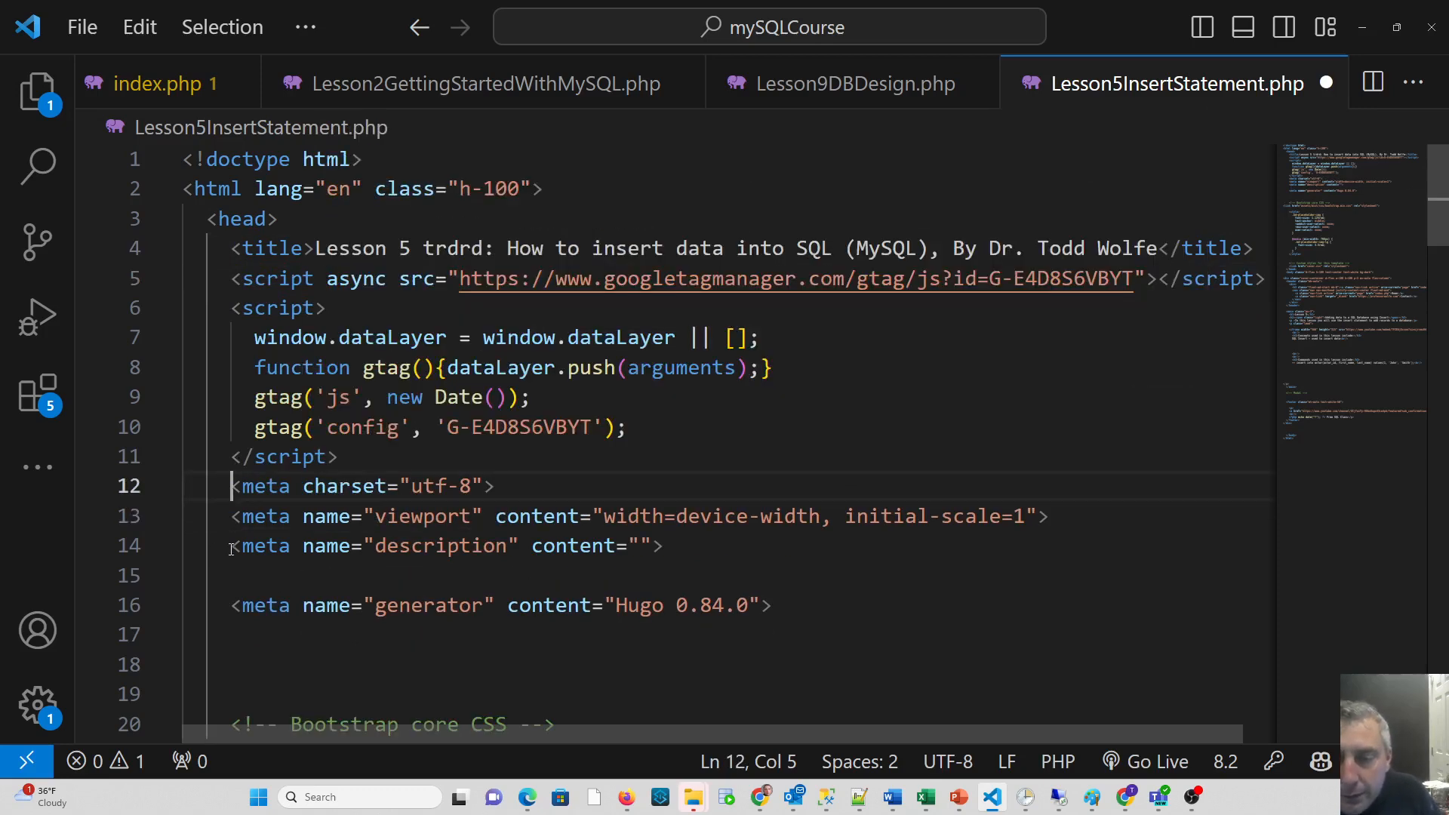
scroll(down, 3)
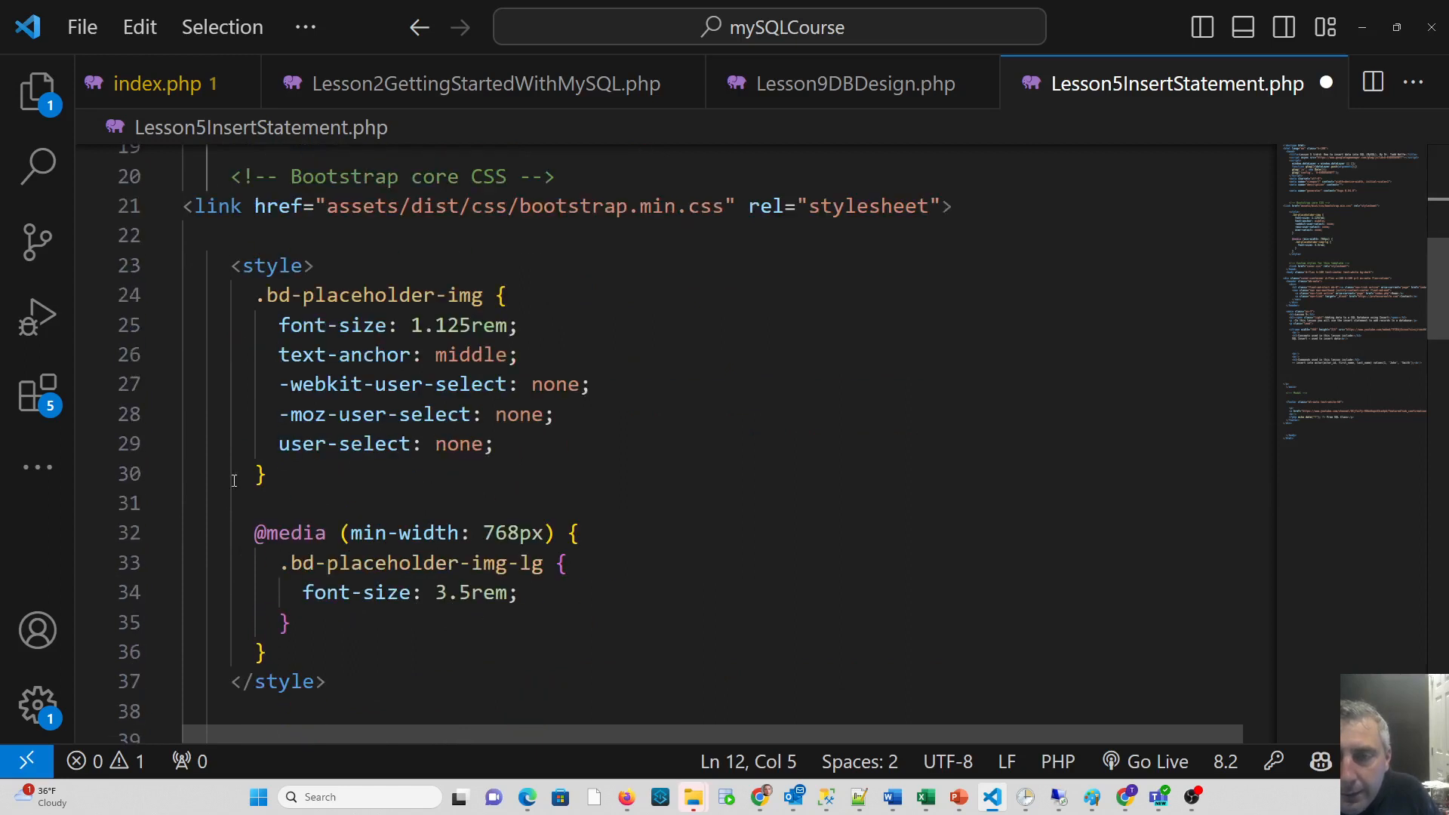
mouse_move(269, 326)
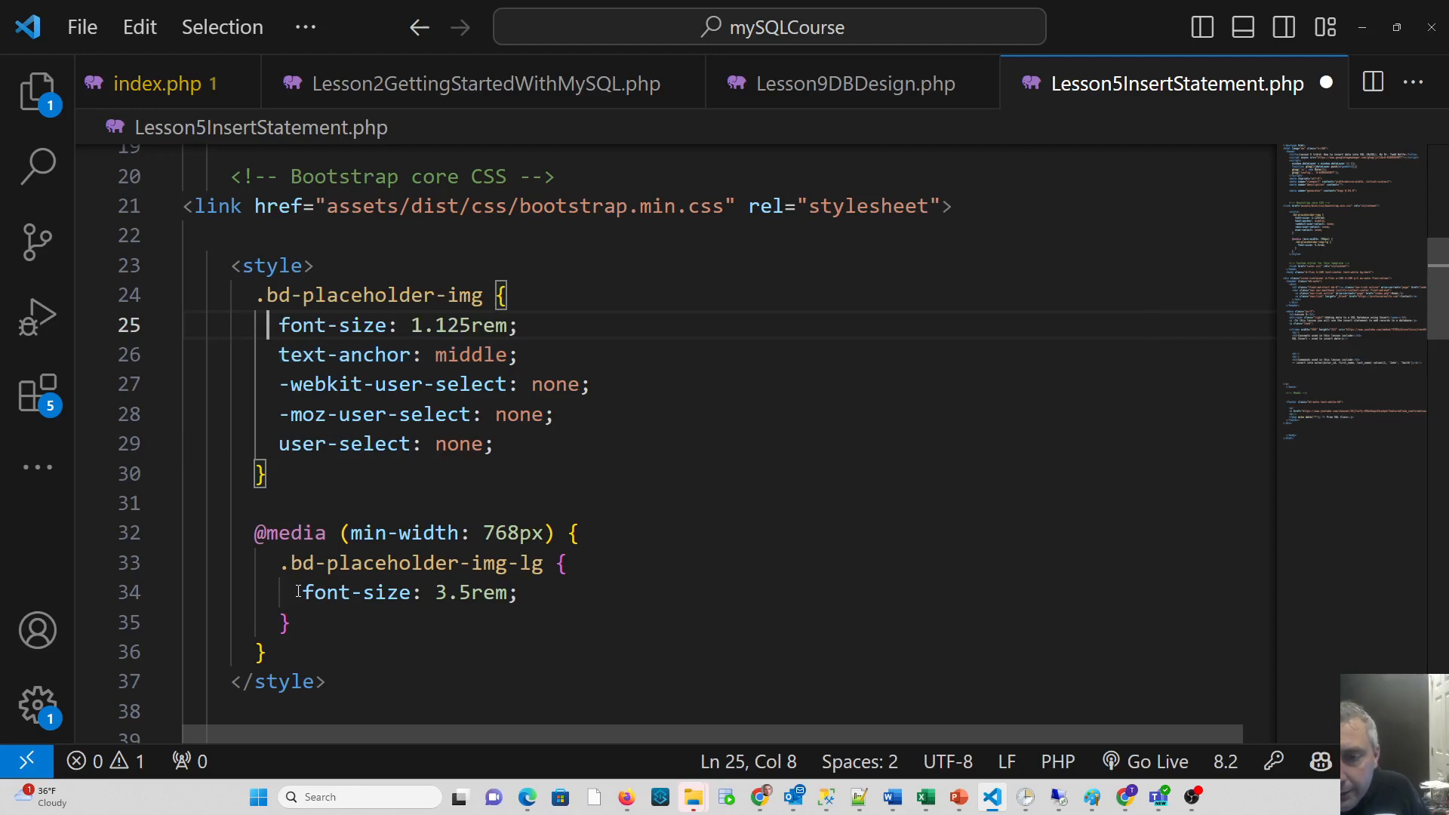
double_click(357, 591)
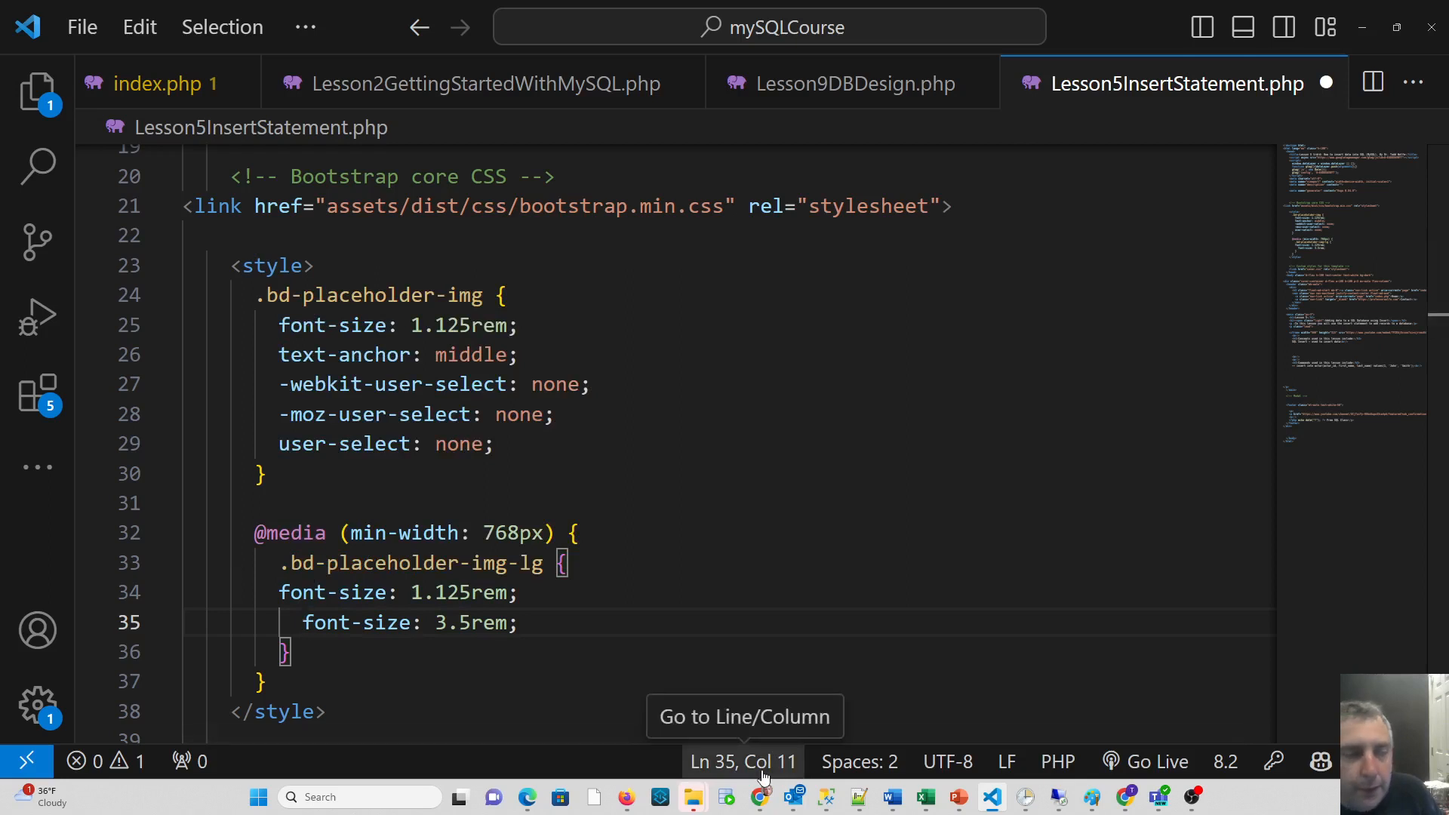
mouse_move(721, 706)
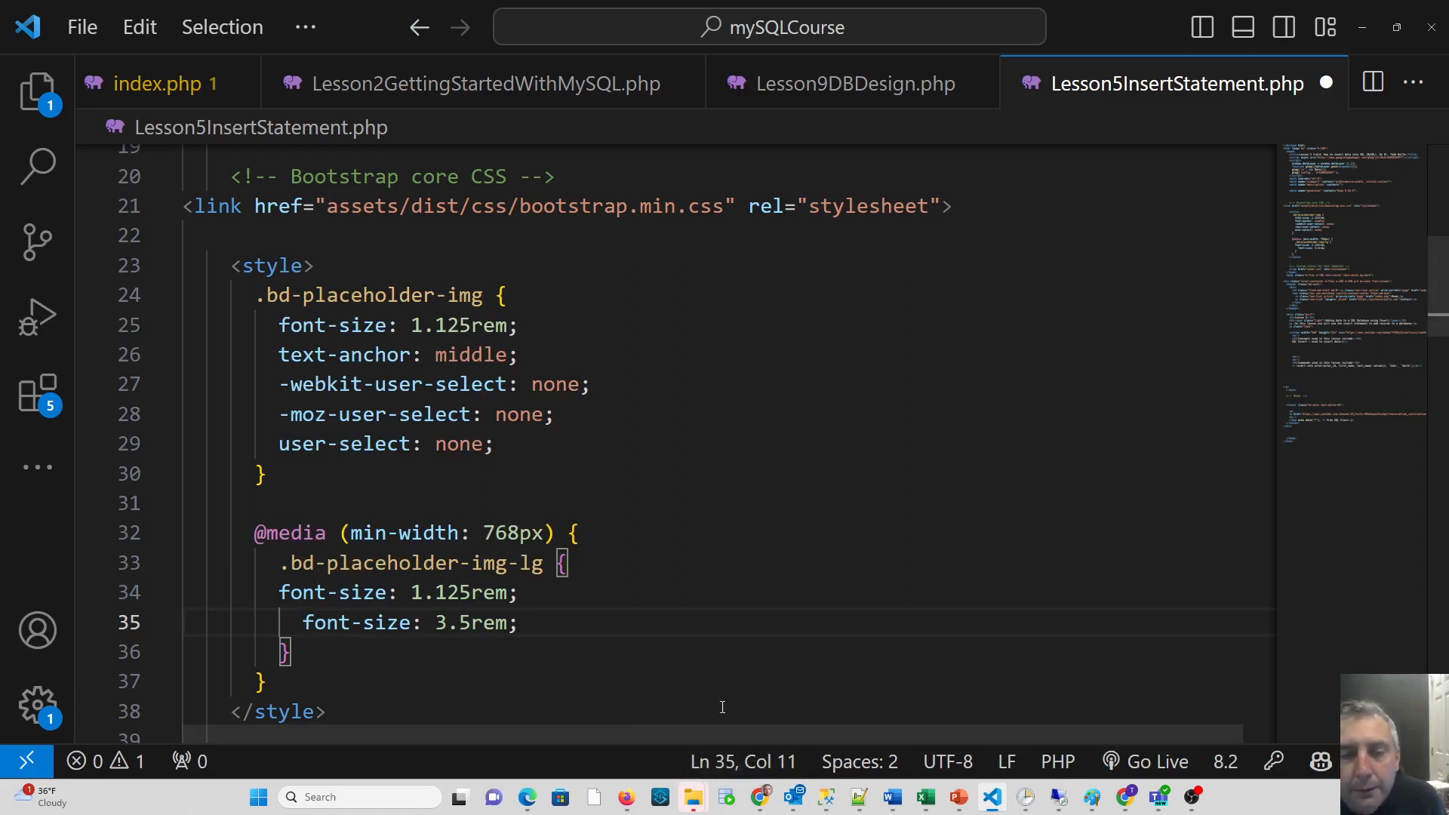
mouse_move(676, 579)
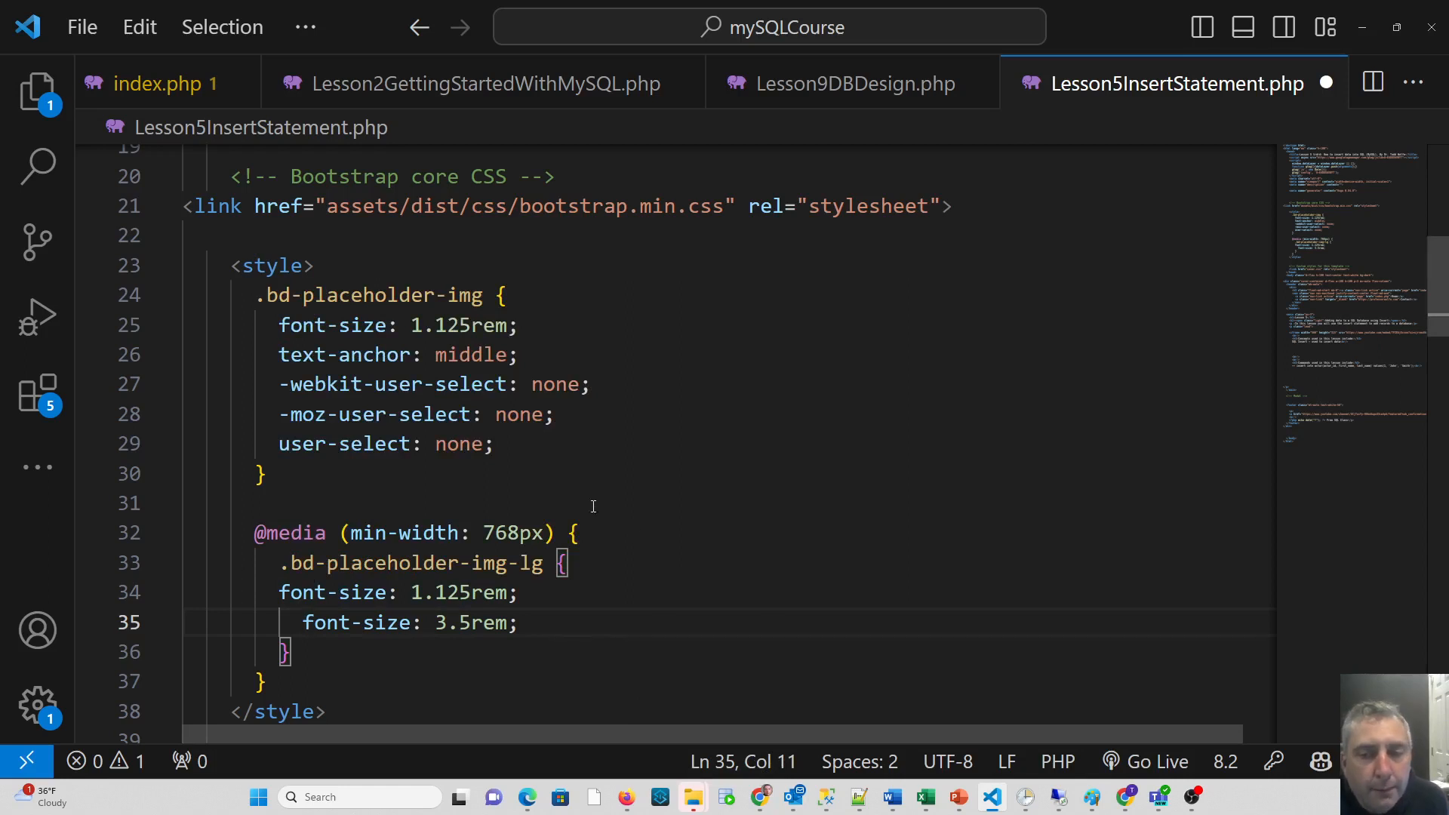
mouse_move(479, 481)
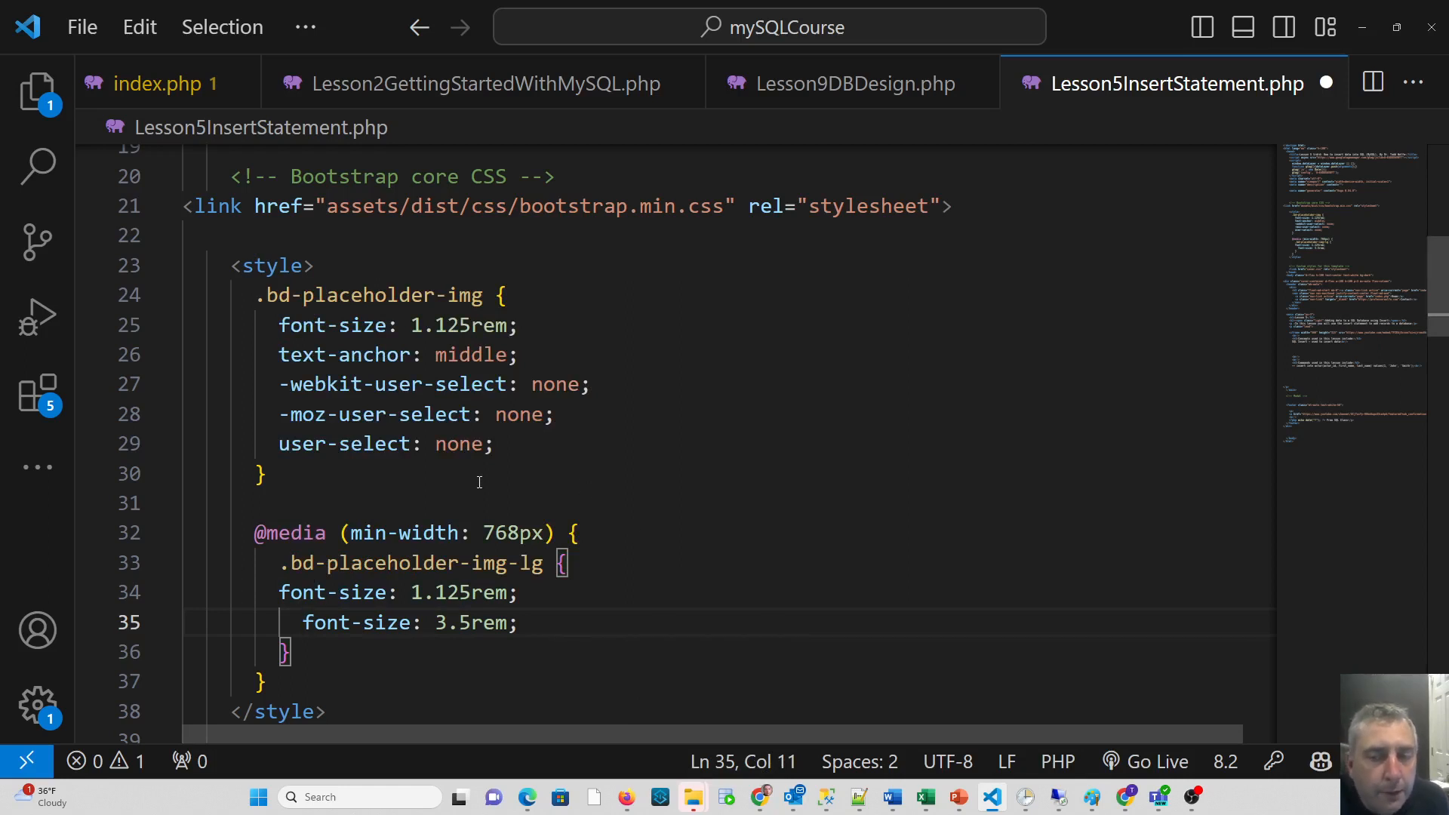